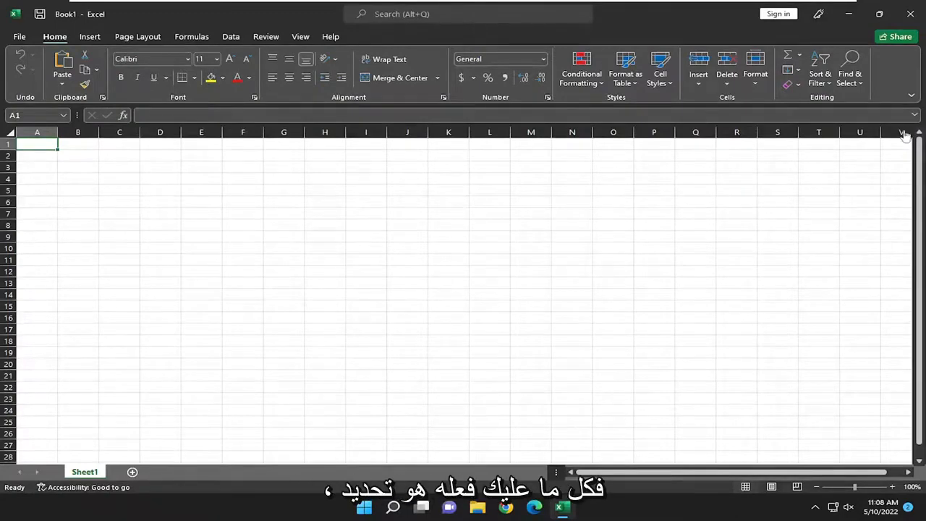
# Go to the File backstage view and head for Options in the sidebar
pyautogui.click(21, 36)
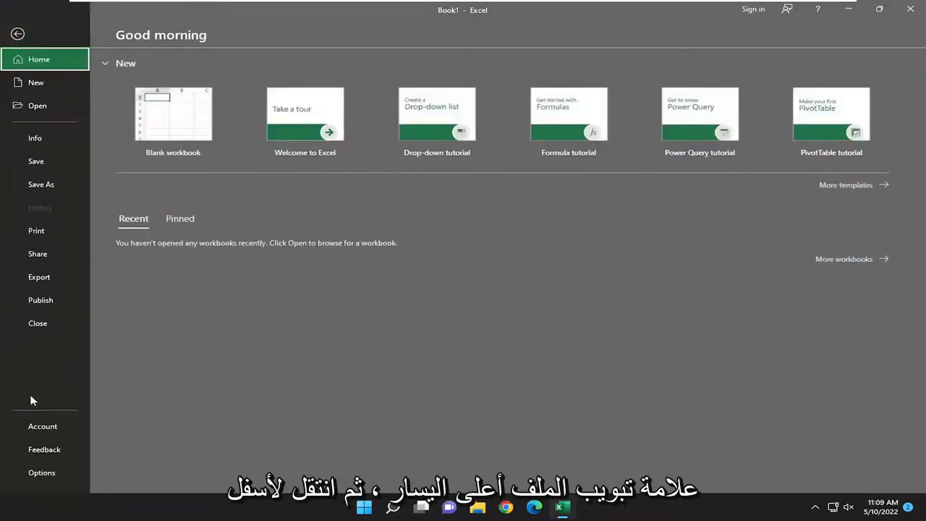
pyautogui.click(40, 471)
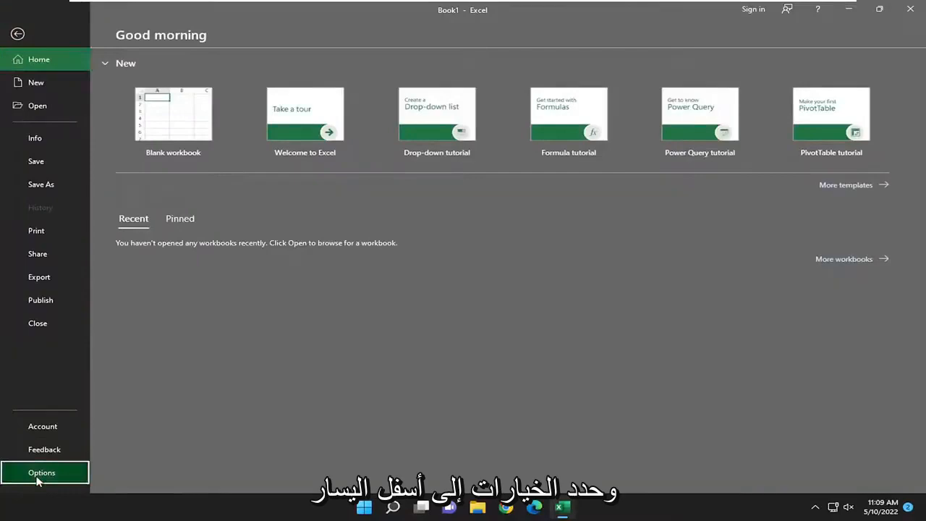
# In Excel Options' Save category, set 'Save files in this format' to Excel Workbook
pyautogui.click(40, 472)
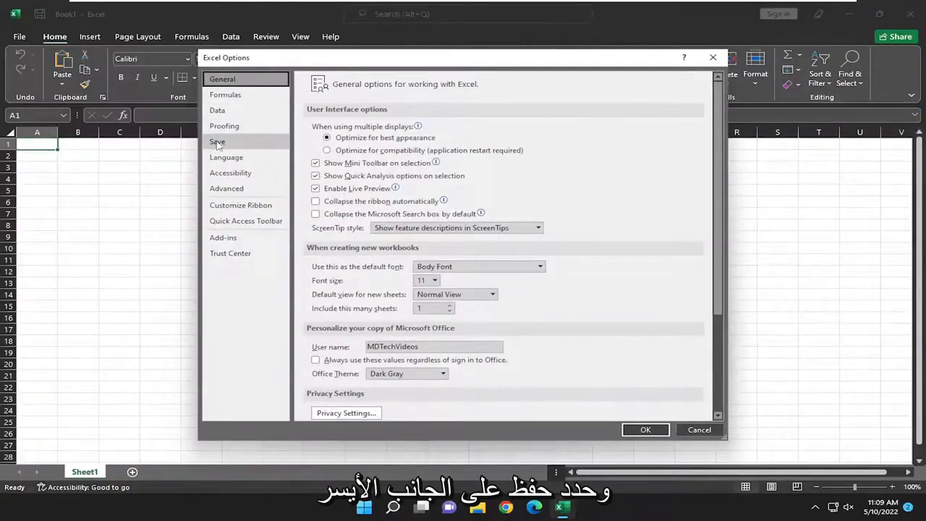
pyautogui.click(217, 142)
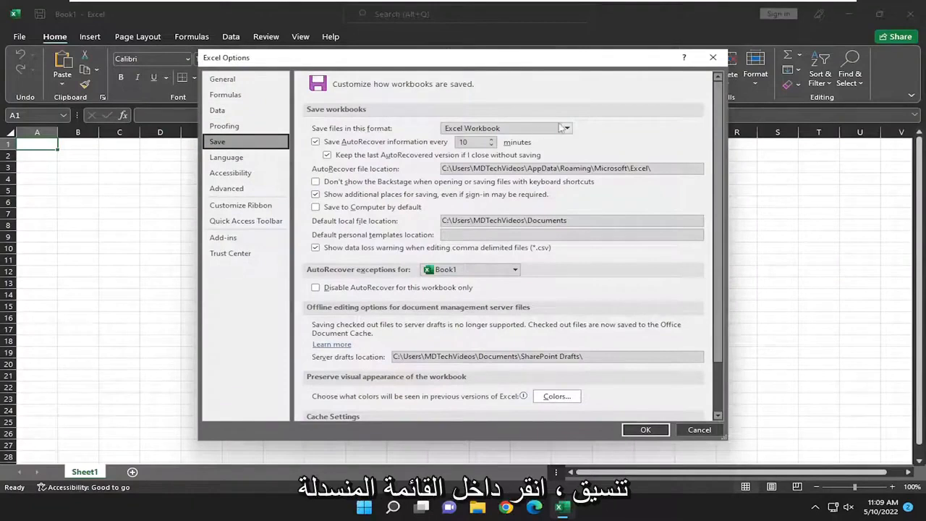
pyautogui.click(567, 127)
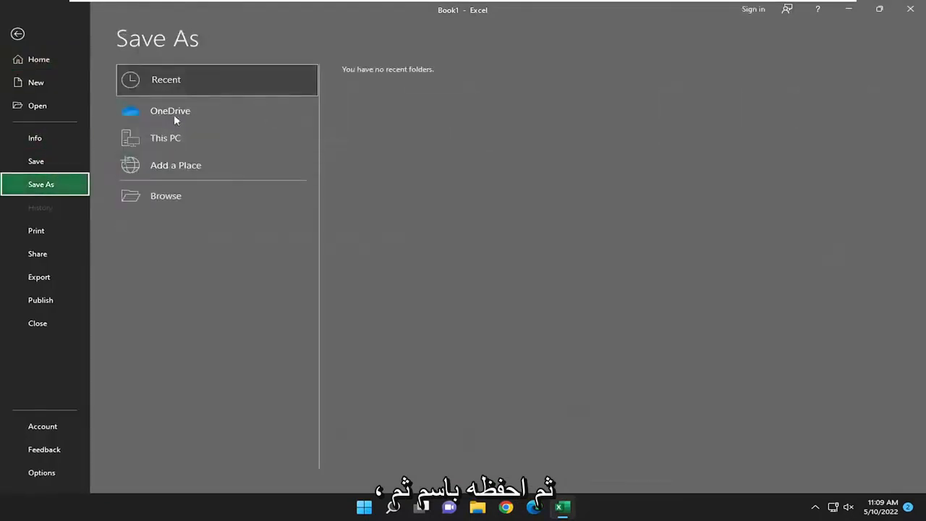
# Browse from Save As to bring up the save dialog for Book1 on Desktop
pyautogui.click(165, 137)
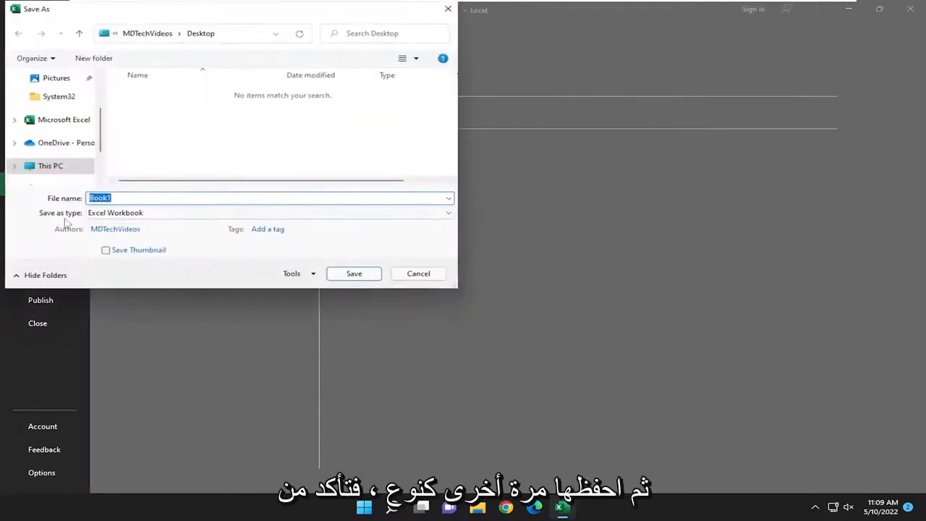
# Confirm Excel Workbook as the save type, then cancel the dialog without saving
pyautogui.click(446, 211)
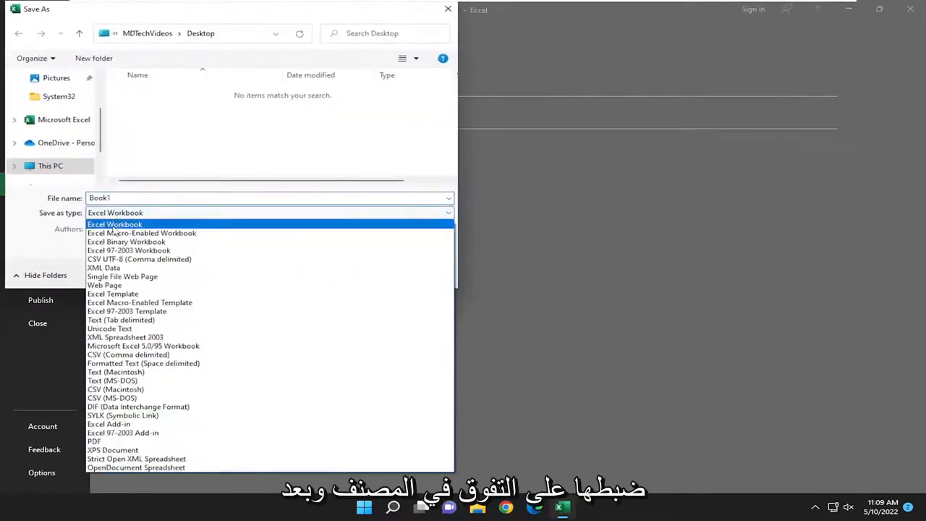
pyautogui.click(114, 222)
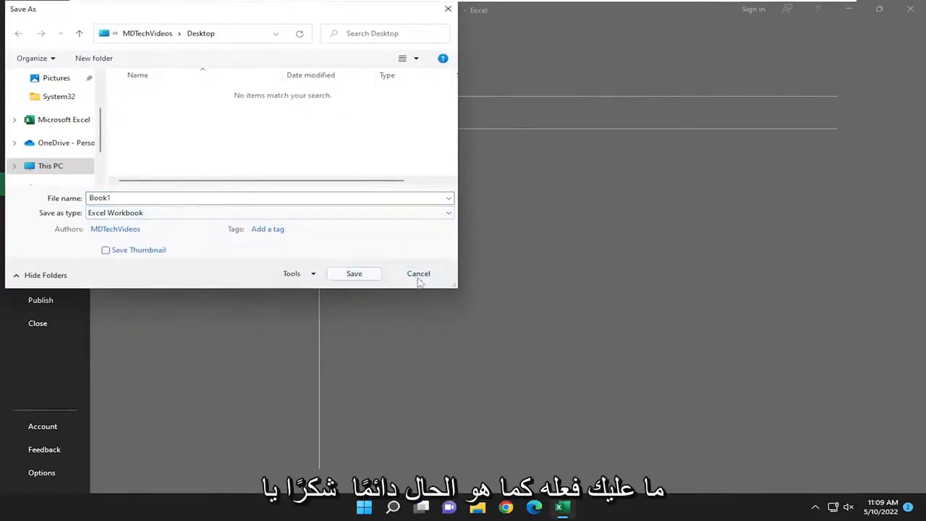
pyautogui.click(418, 273)
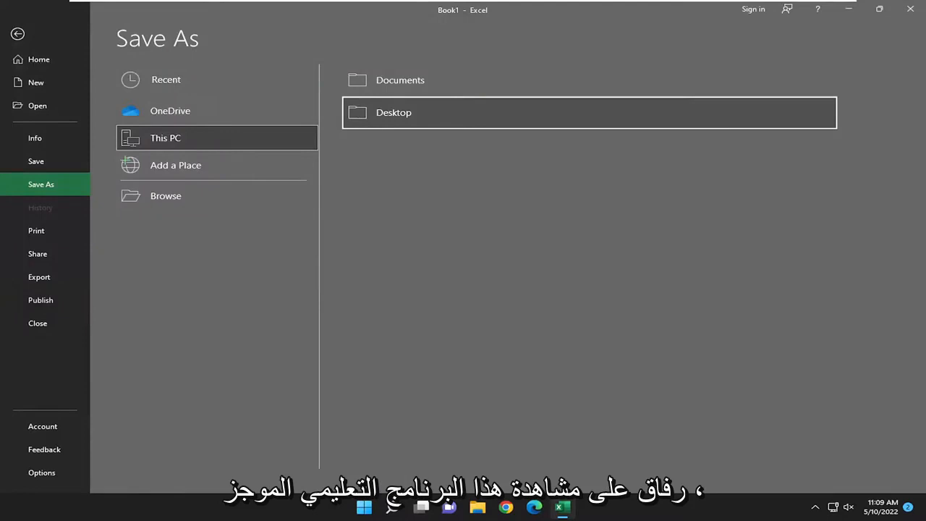